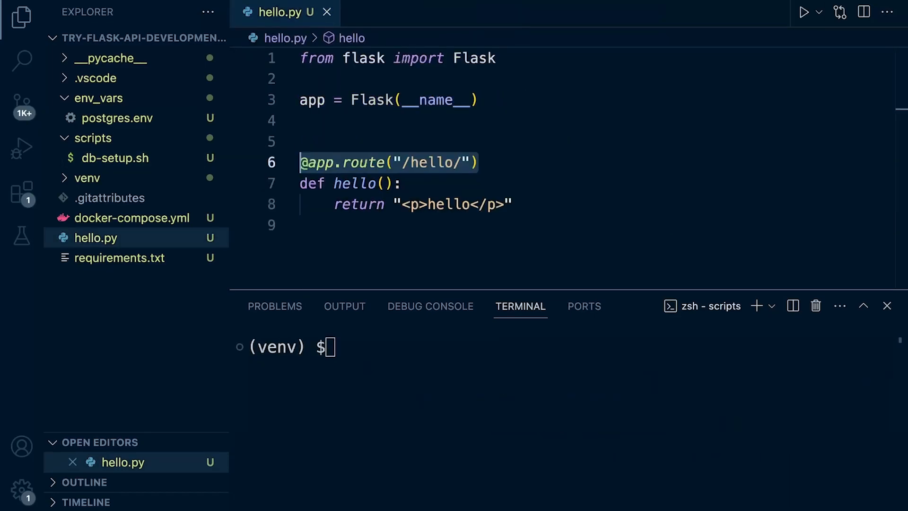
Step: Close hello.py and move the file to the trash from the Explorer
left_click(329, 13)
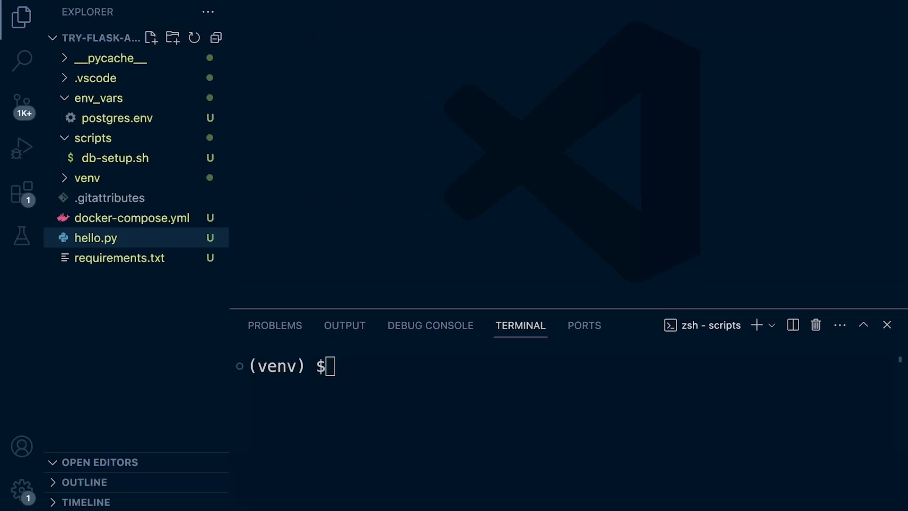
left_click(99, 97)
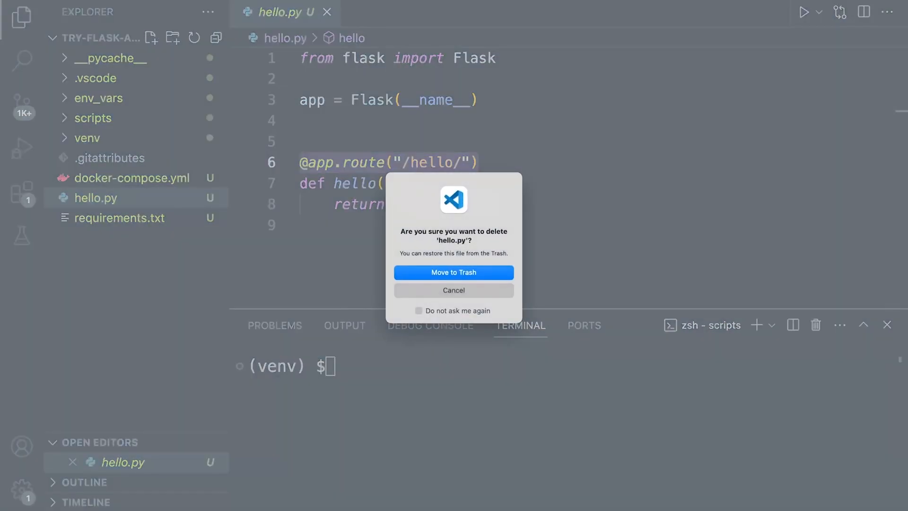
left_click(454, 273)
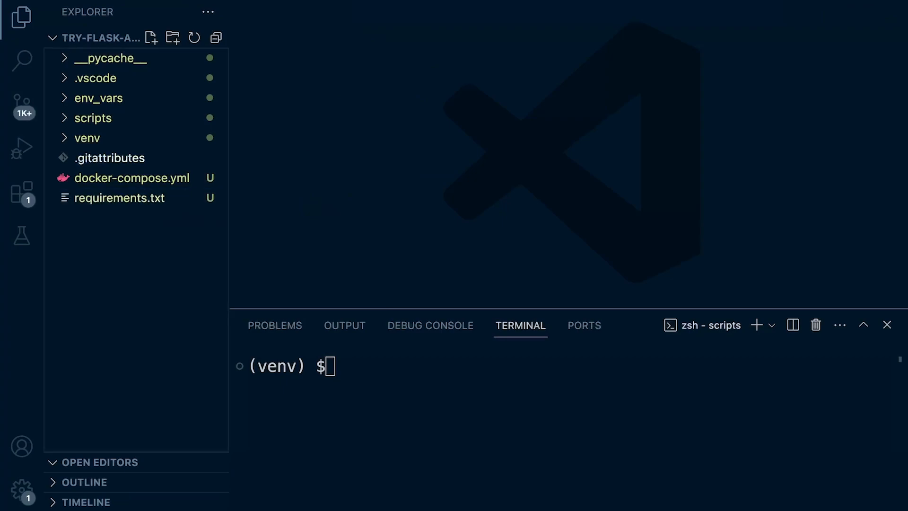
mouse_move(106, 158)
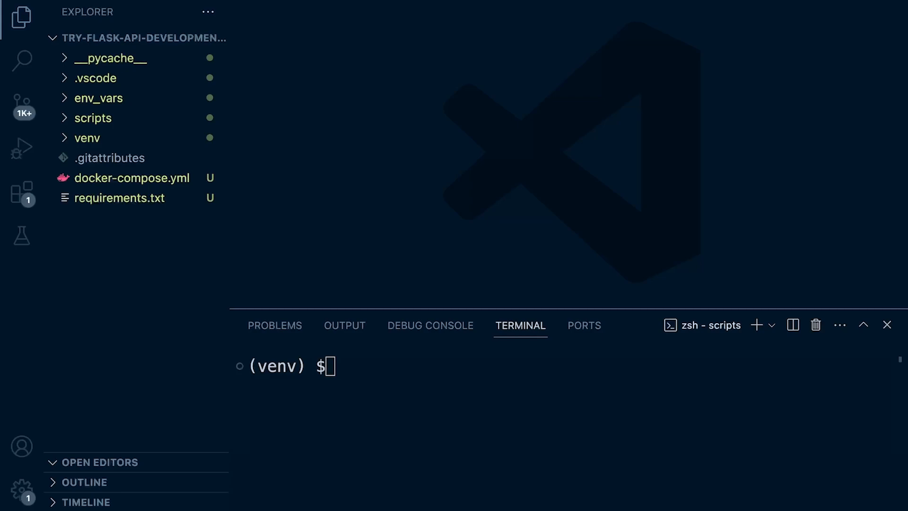
Step: Browse docker-compose.yml, venv and scripts, then open .vscode/settings.json in the editor
left_click(132, 178)
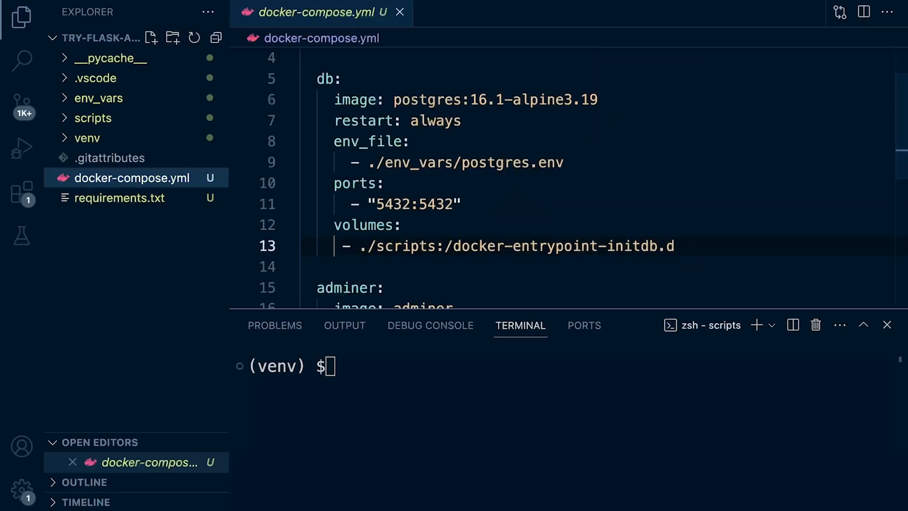
left_click(87, 138)
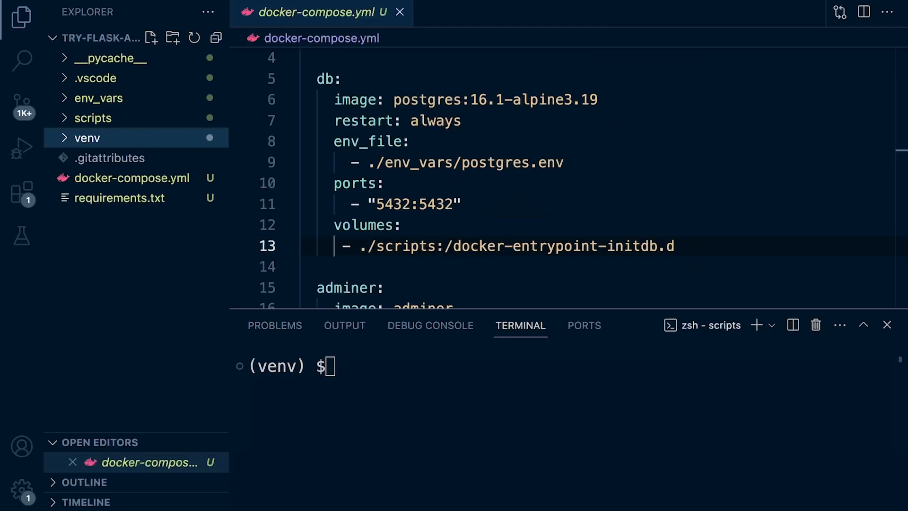
left_click(93, 117)
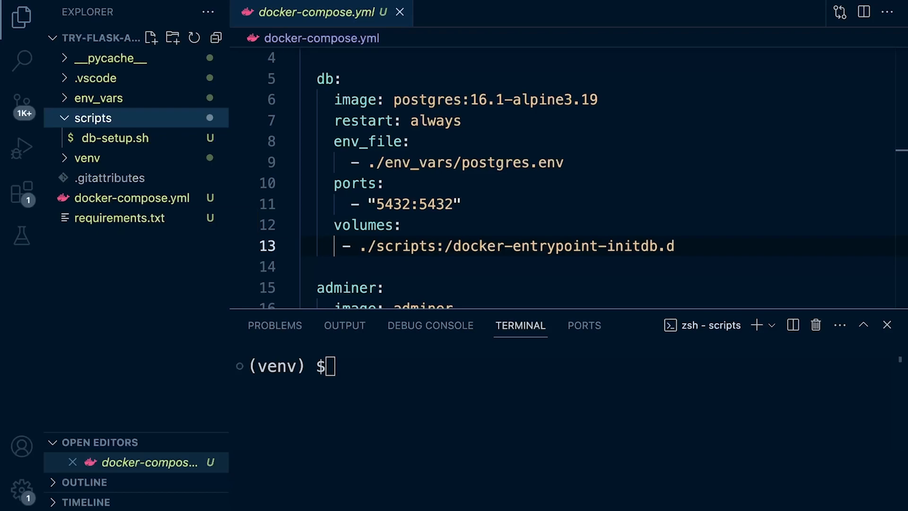
left_click(92, 118)
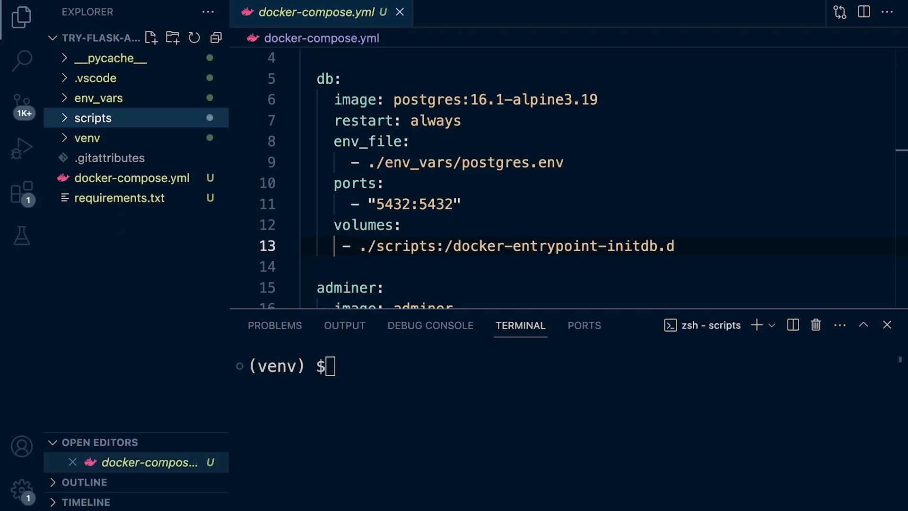
left_click(95, 77)
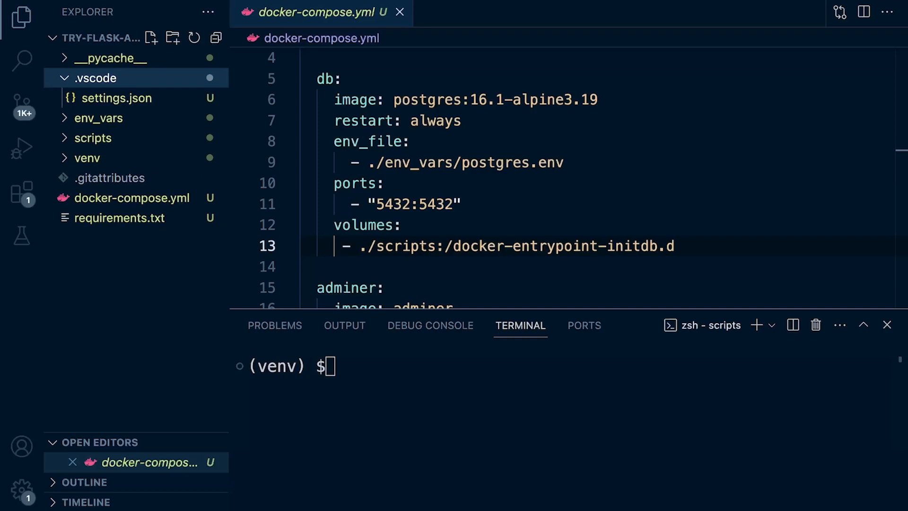
left_click(117, 99)
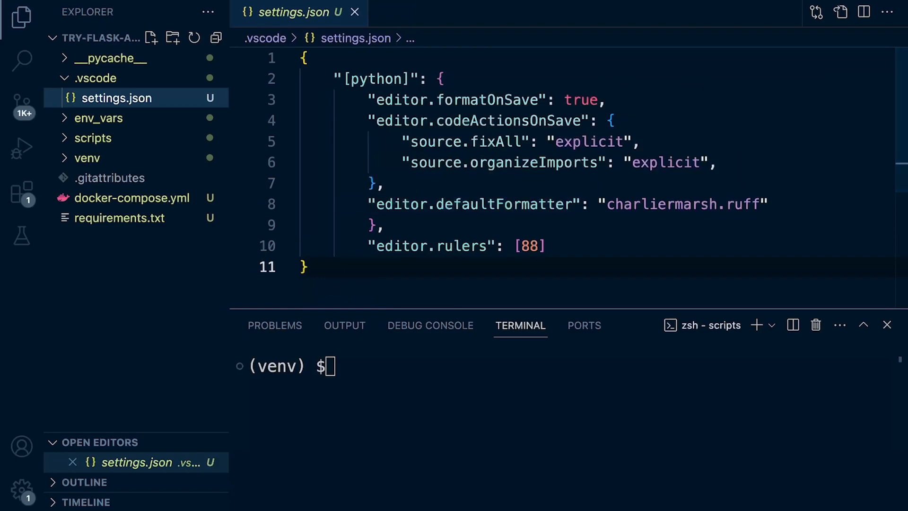
Step: Create a new folder named fkcommerce at the project root
right_click(95, 77)
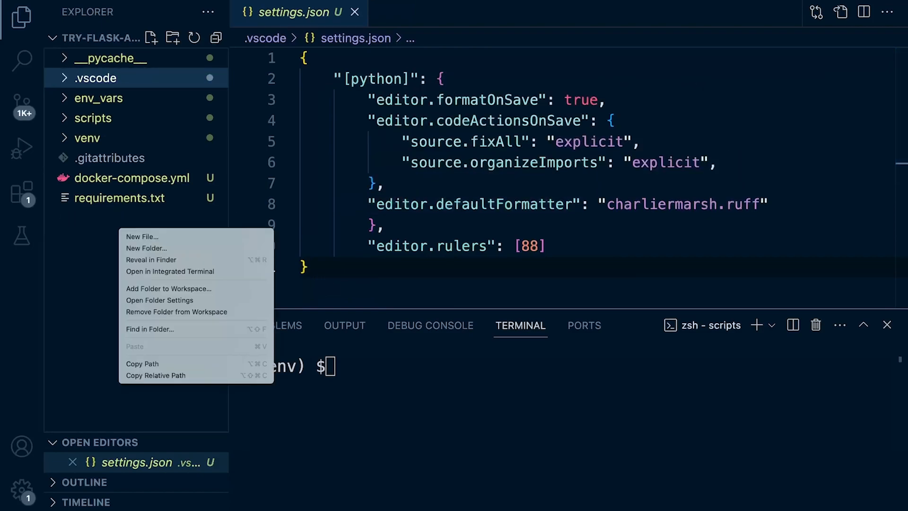
left_click(142, 237)
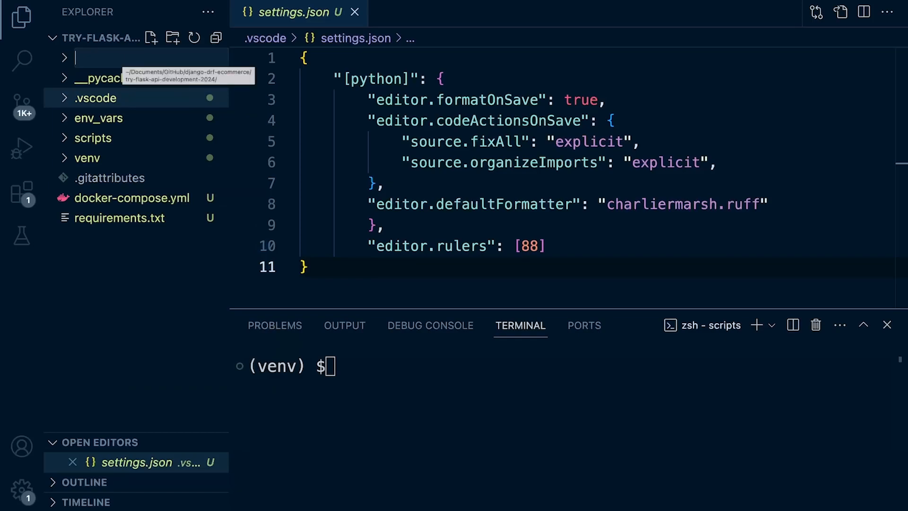
type("fkcommerce")
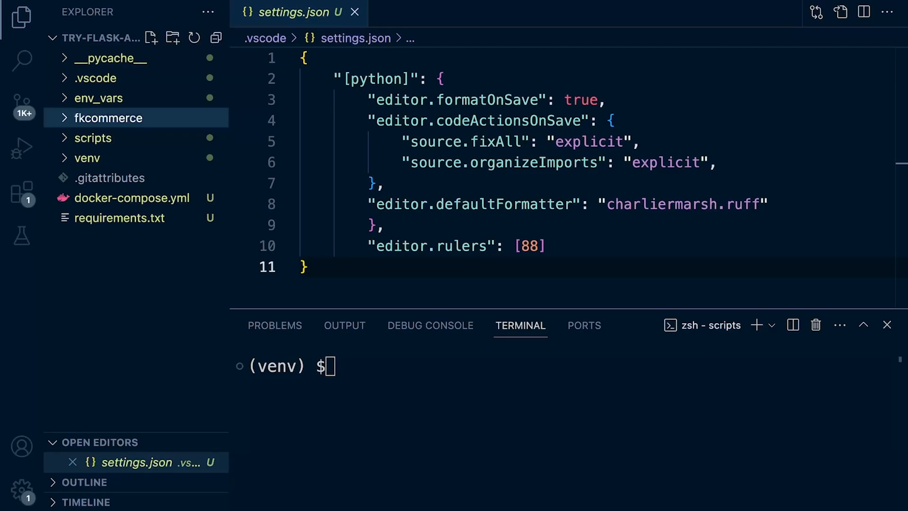
left_click(106, 117)
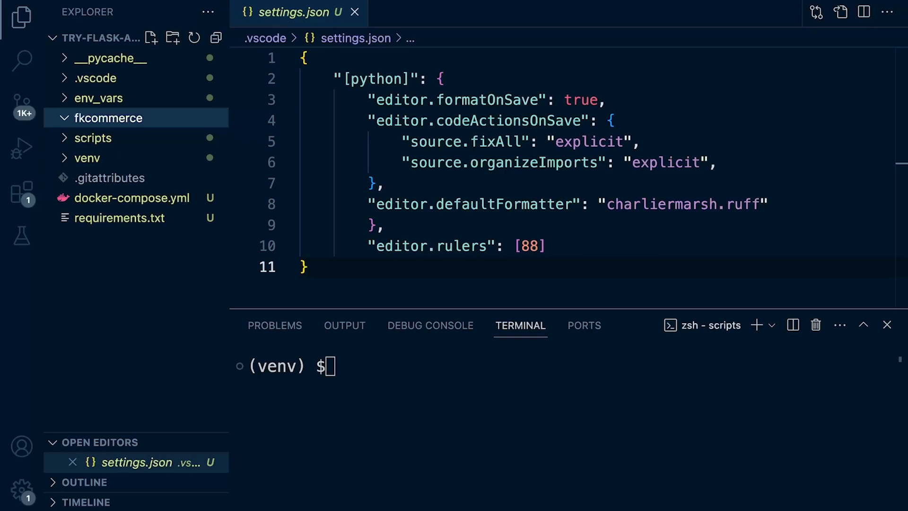
Step: Bring up the context menu on the fkcommerce folder to add a core subfolder
right_click(108, 118)
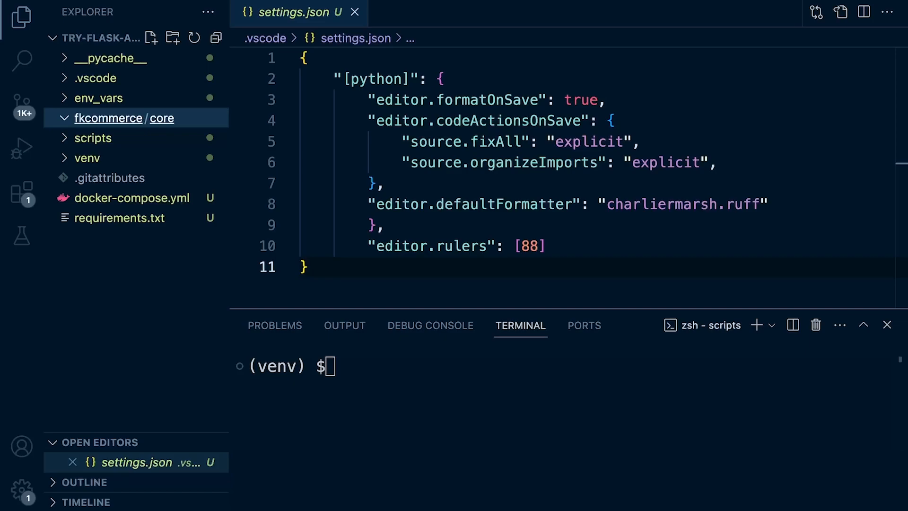
Step: Create a new inventory_api folder inside fkcommerce/core
right_click(108, 117)
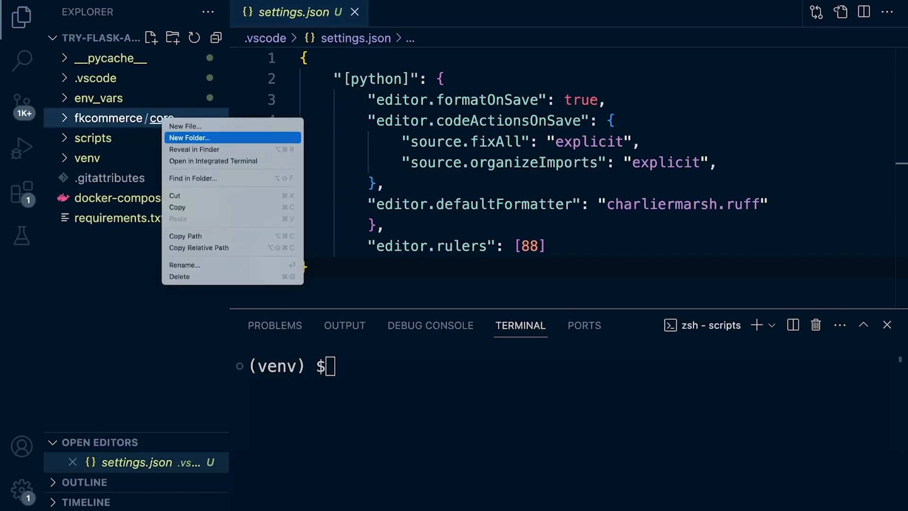
left_click(189, 138)
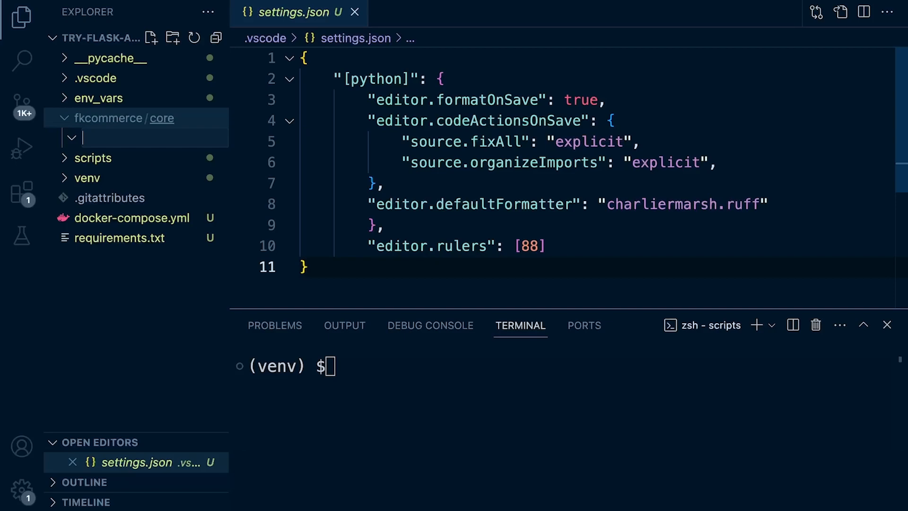
type("inventory")
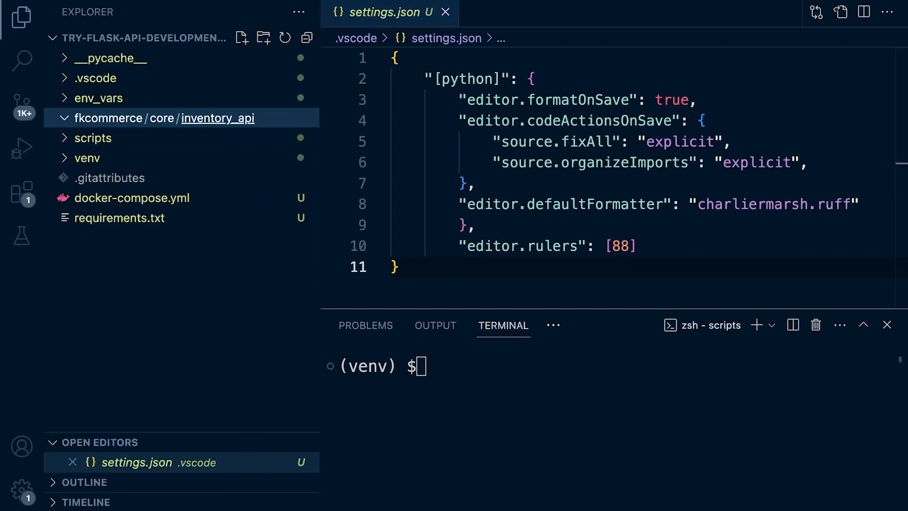
mouse_move(218, 117)
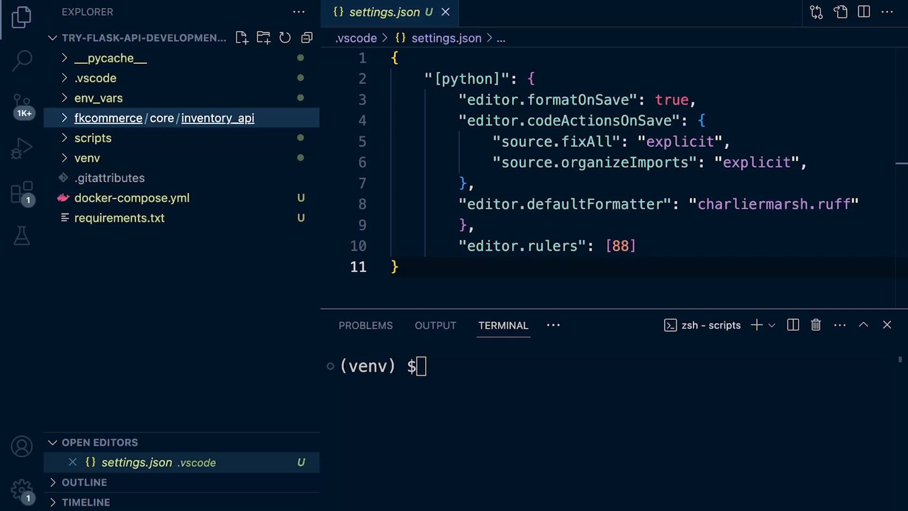
mouse_move(217, 117)
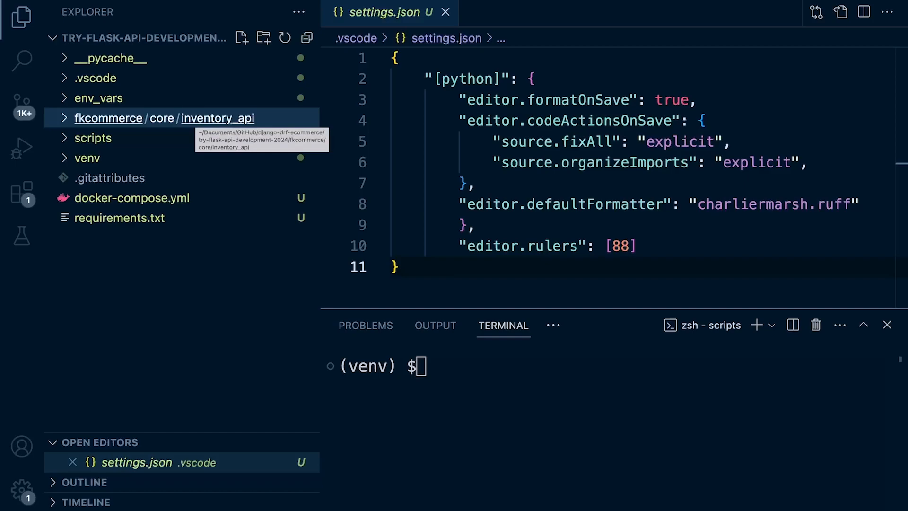